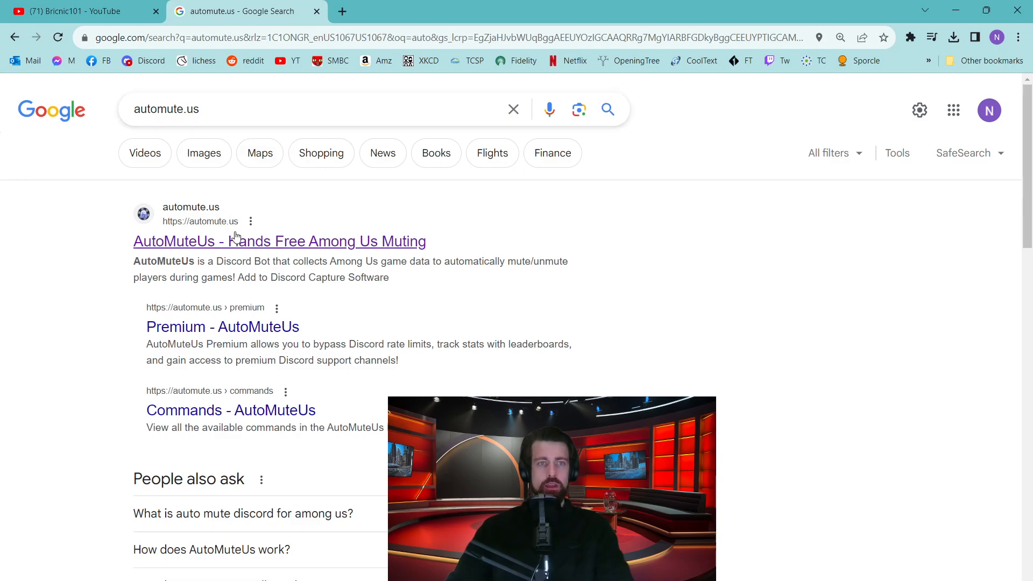
# Reach the AutoMuteUs capture software GitHub page from the search results.
pyautogui.click(279, 241)
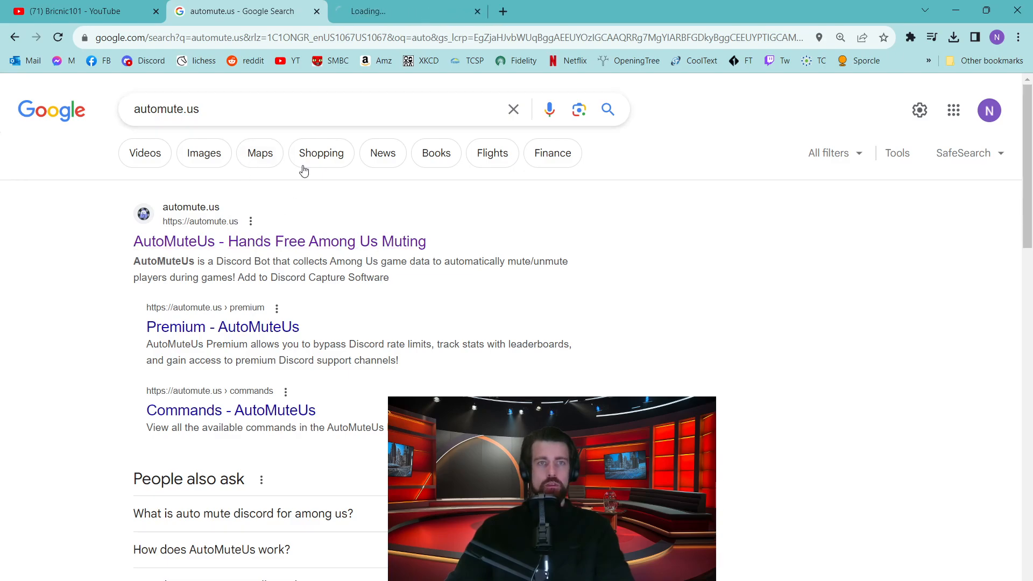
pyautogui.click(280, 241)
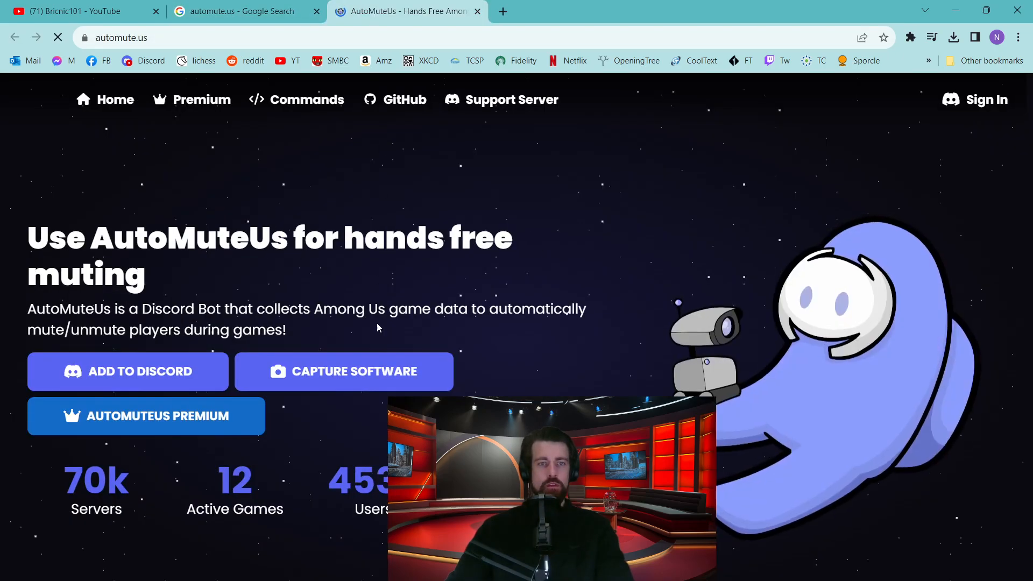
pyautogui.click(344, 371)
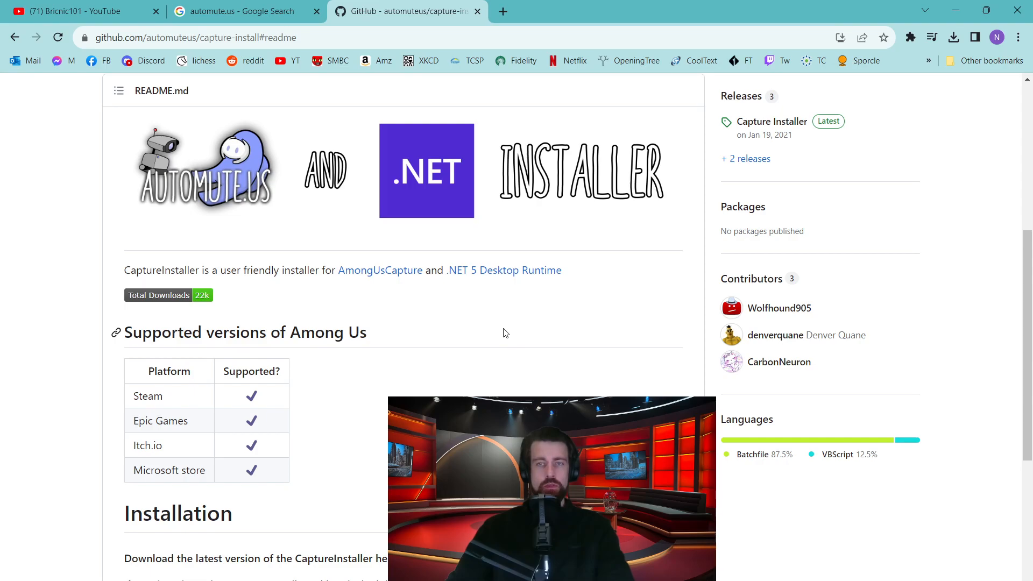
# Download the latest CaptureInstaller release, v1.0.2, from the Installation section.
pyautogui.scroll(-3)
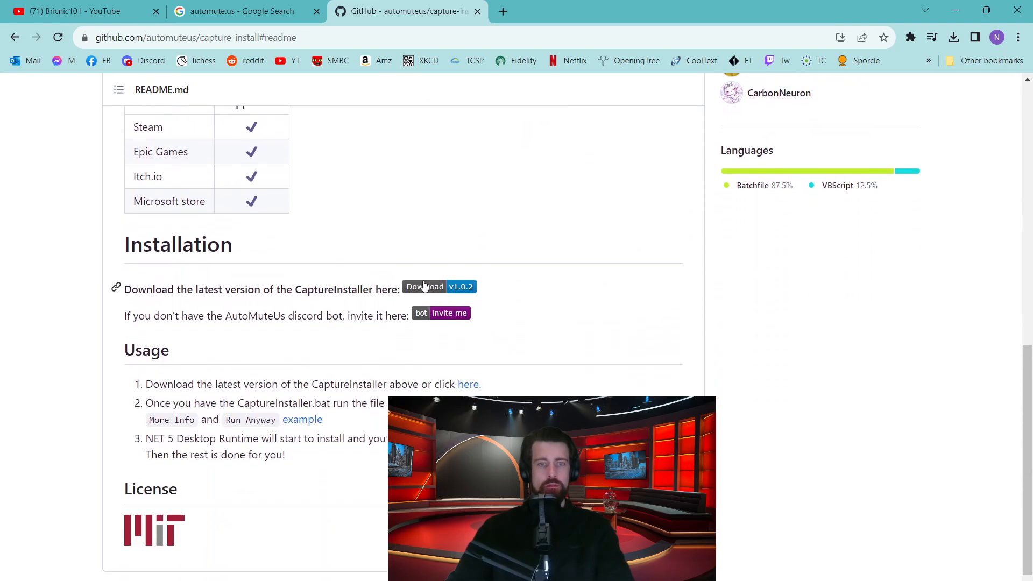
pyautogui.click(424, 286)
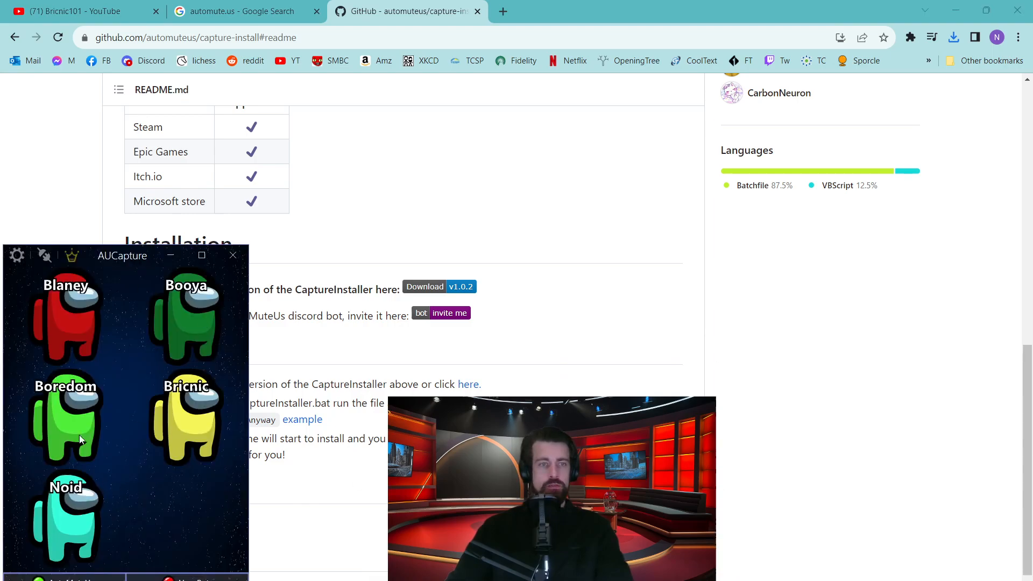
pyautogui.moveTo(136, 338)
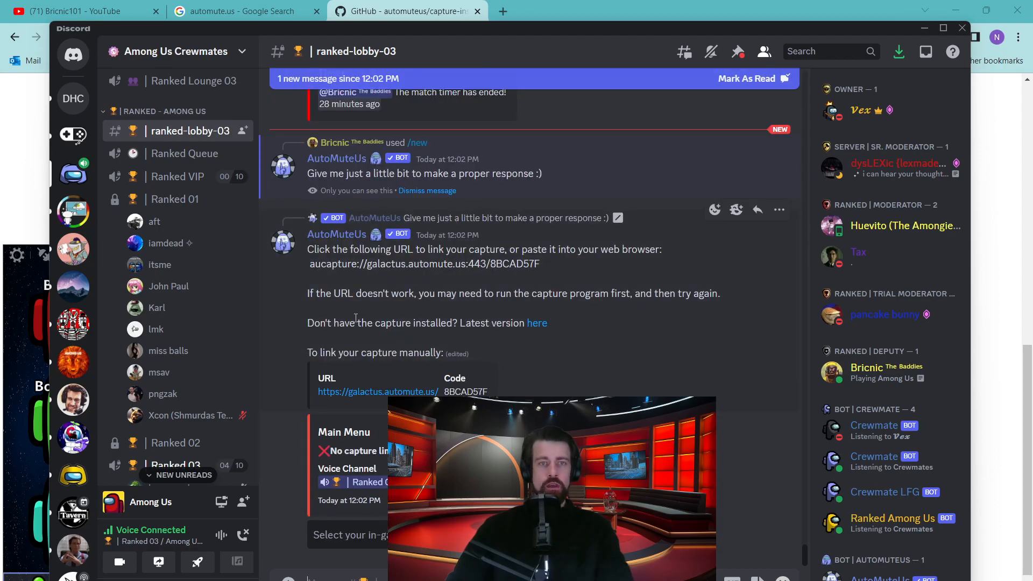
# Copy the aucapture:// link from the bot's reply in ranked-lobby-03 and return to Chrome.
pyautogui.doubleClick(333, 264)
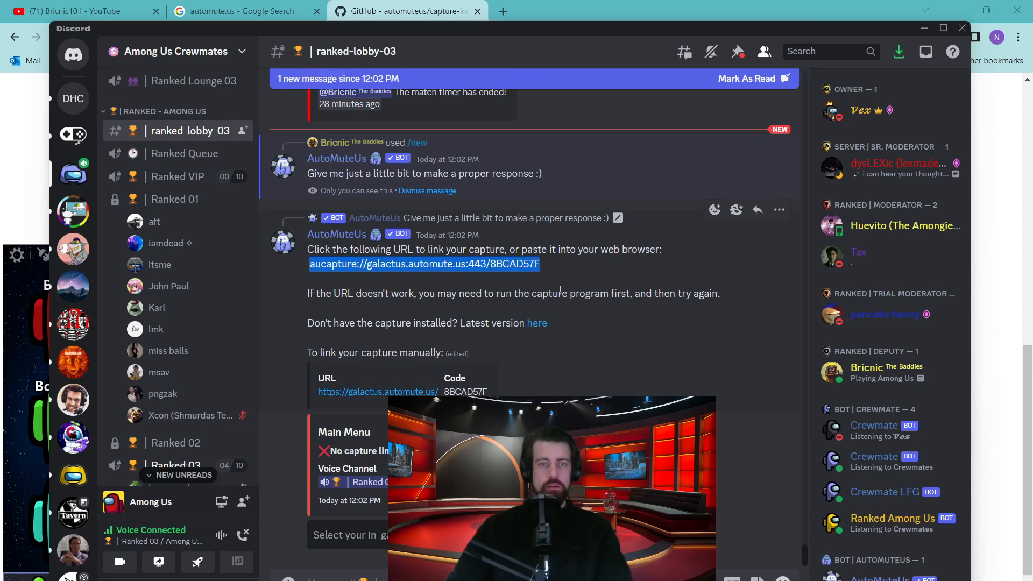
pyautogui.click(407, 10)
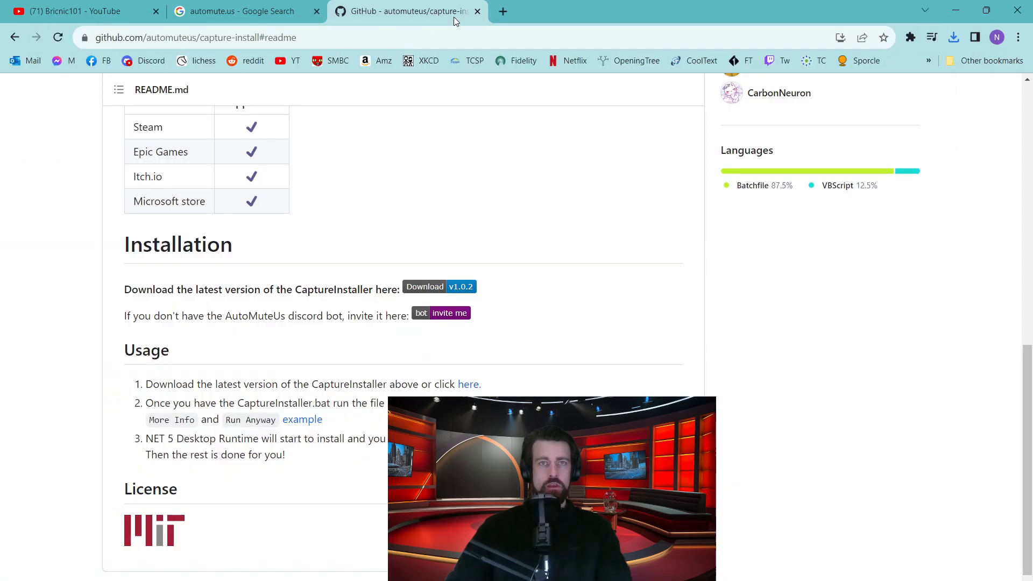
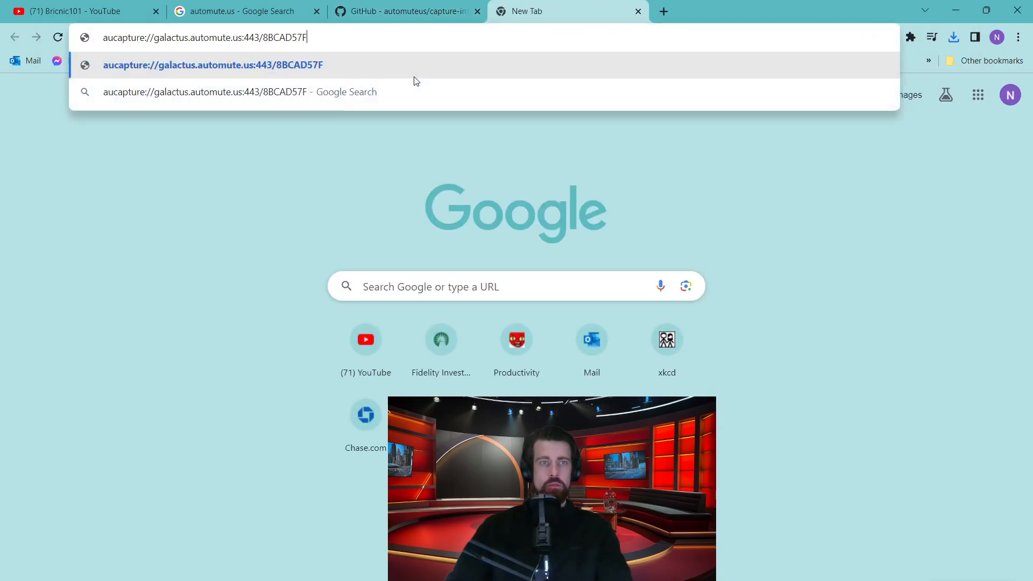
pyautogui.press('Enter')
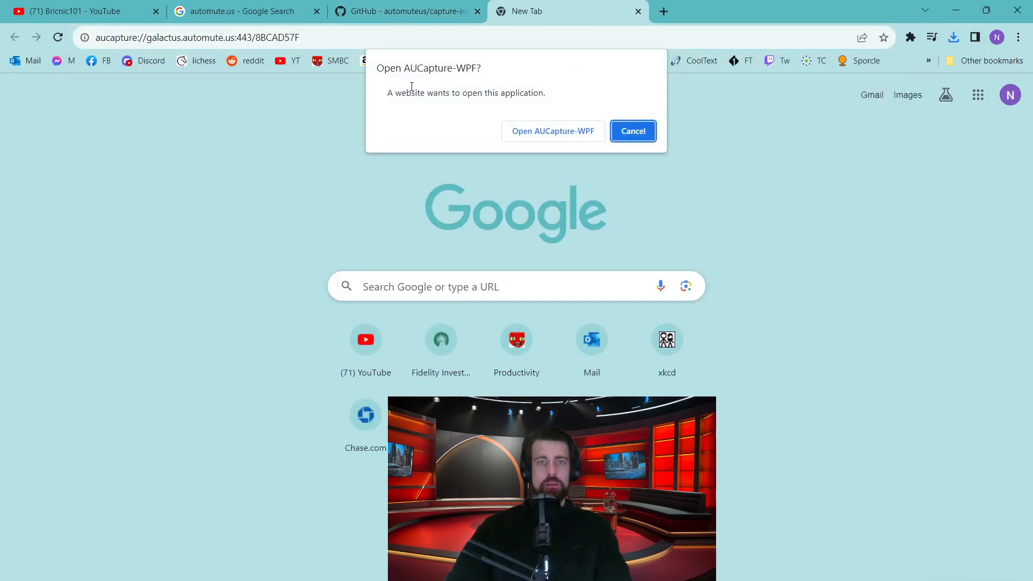
pyautogui.moveTo(552, 130)
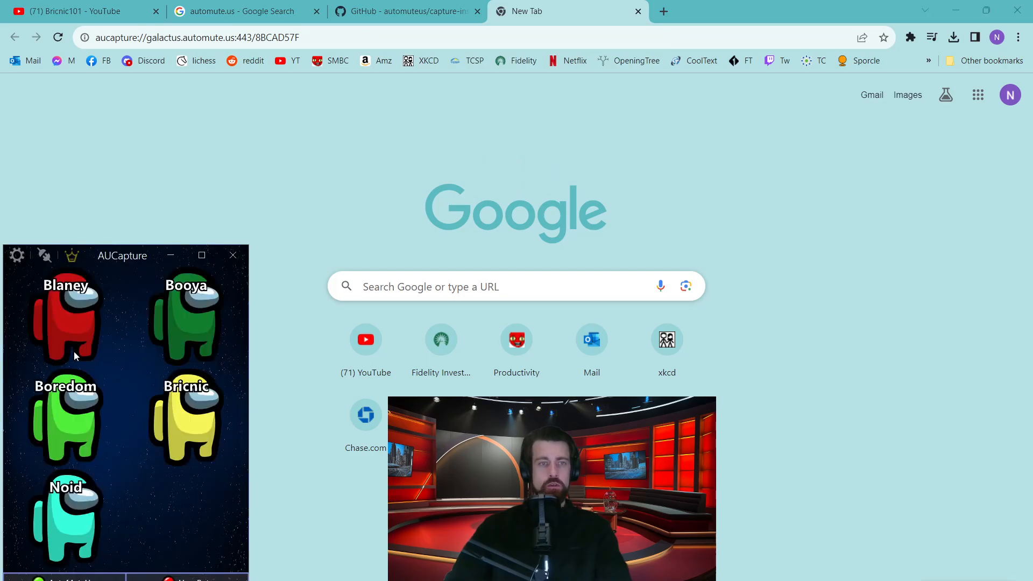
pyautogui.moveTo(112, 502)
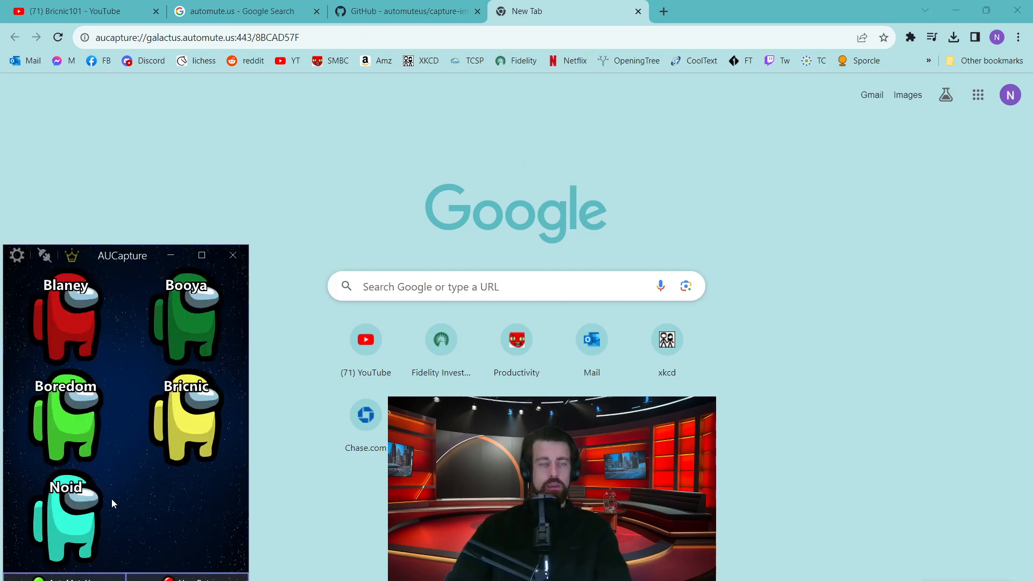
pyautogui.moveTo(89, 540)
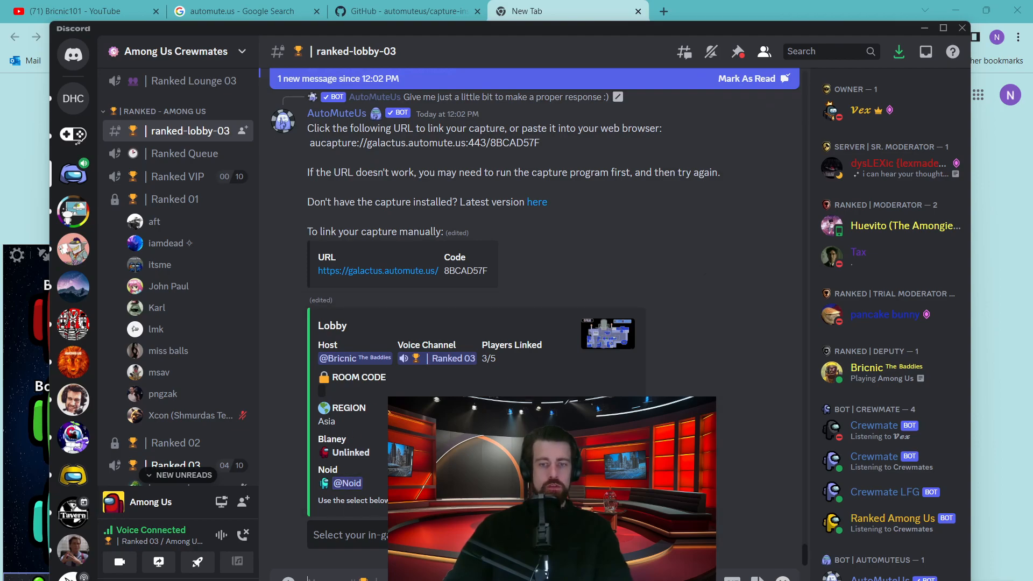
# Begin /link slash commands in ranked-lobby-03 to tie players to their colours.
pyautogui.write('/lin')
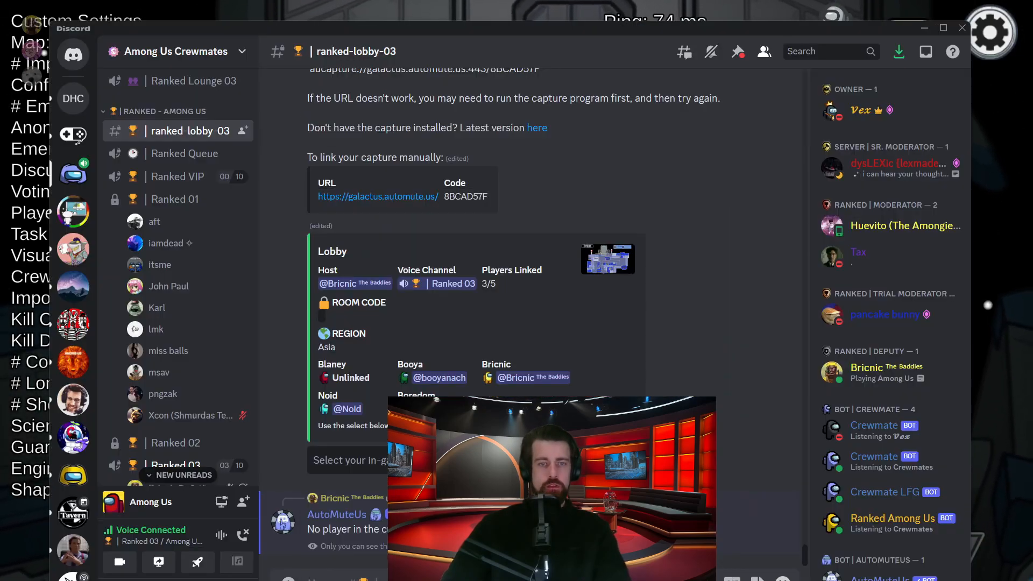
pyautogui.write('/l')
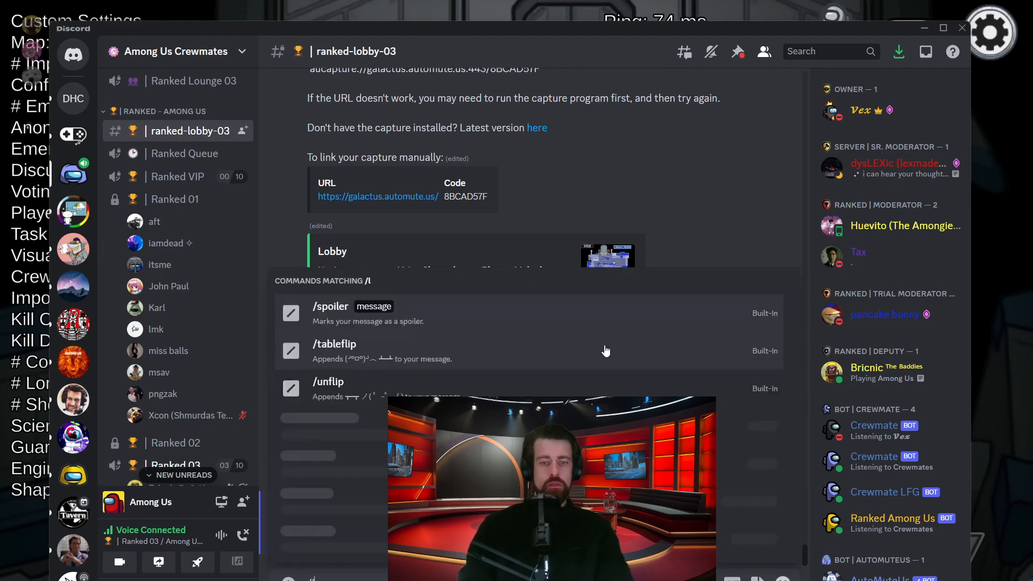